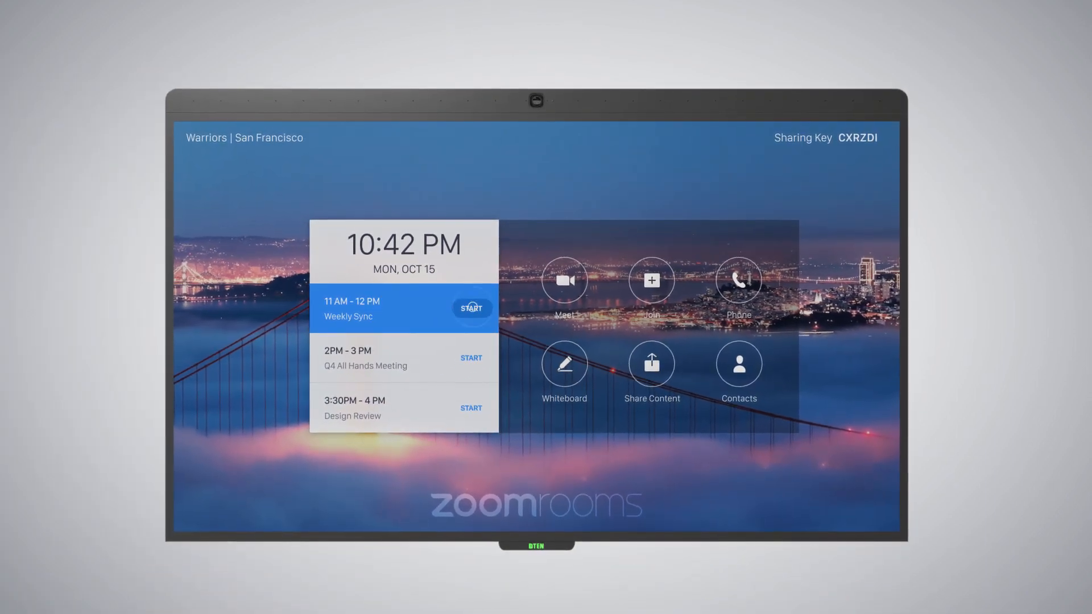
Step: Start the 11 AM Weekly Sync meeting from the Zoom Rooms home screen
click(471, 308)
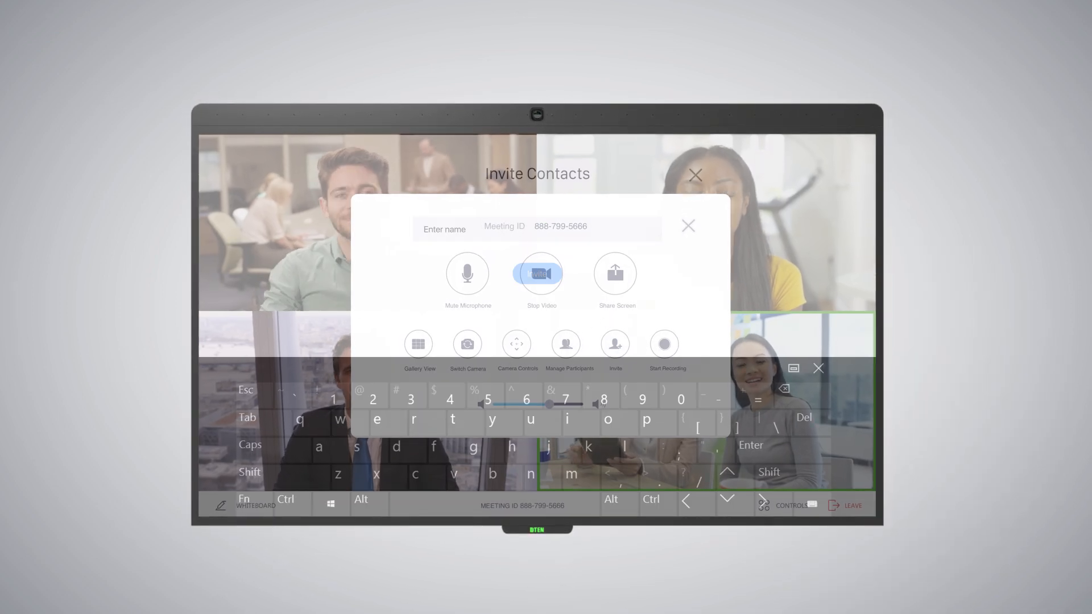
text(D)
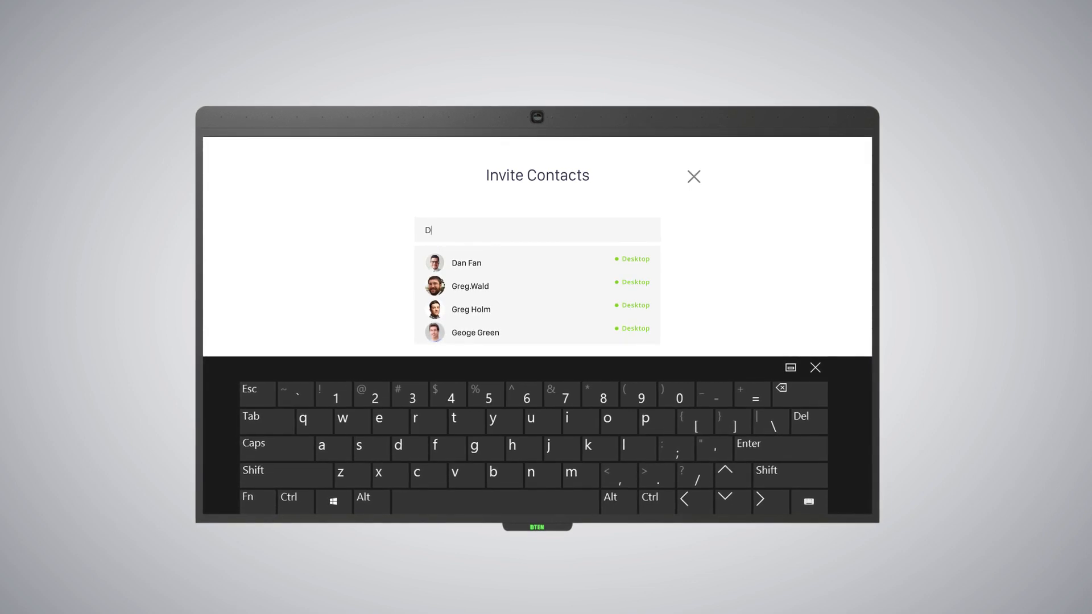
click(465, 263)
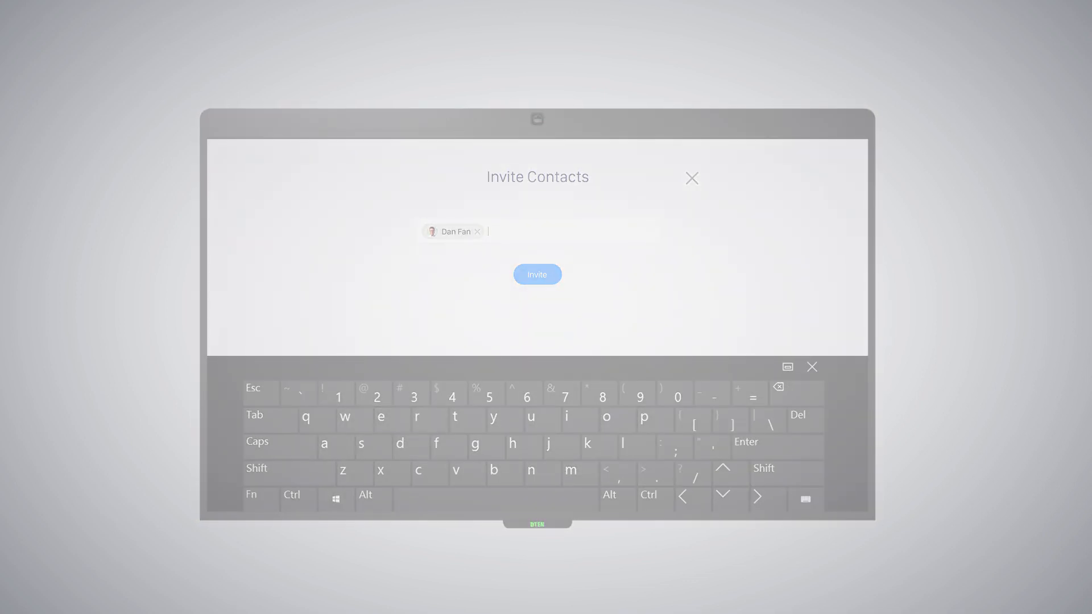